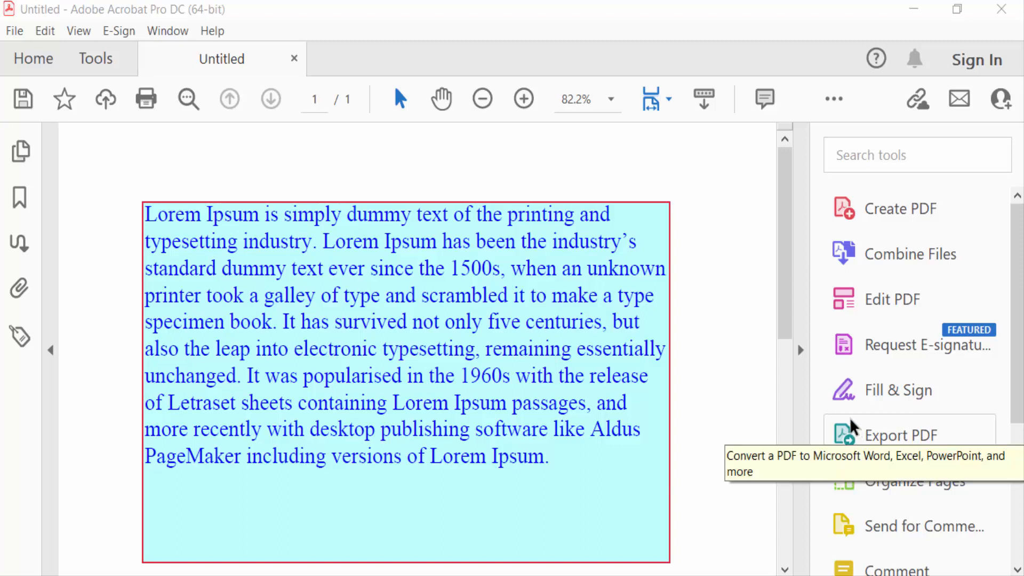
pyautogui.moveTo(747, 430)
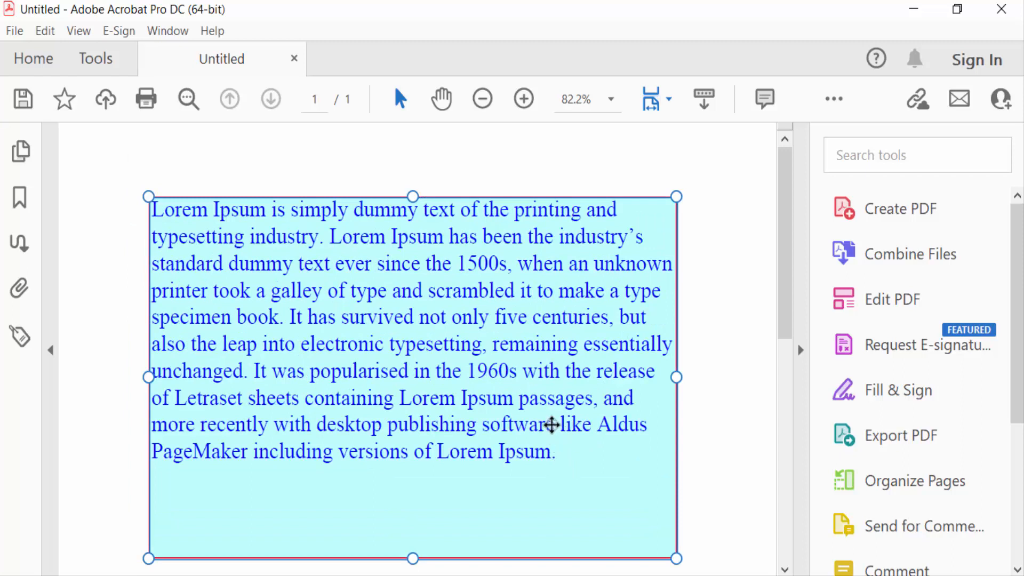
pyautogui.moveTo(548, 433)
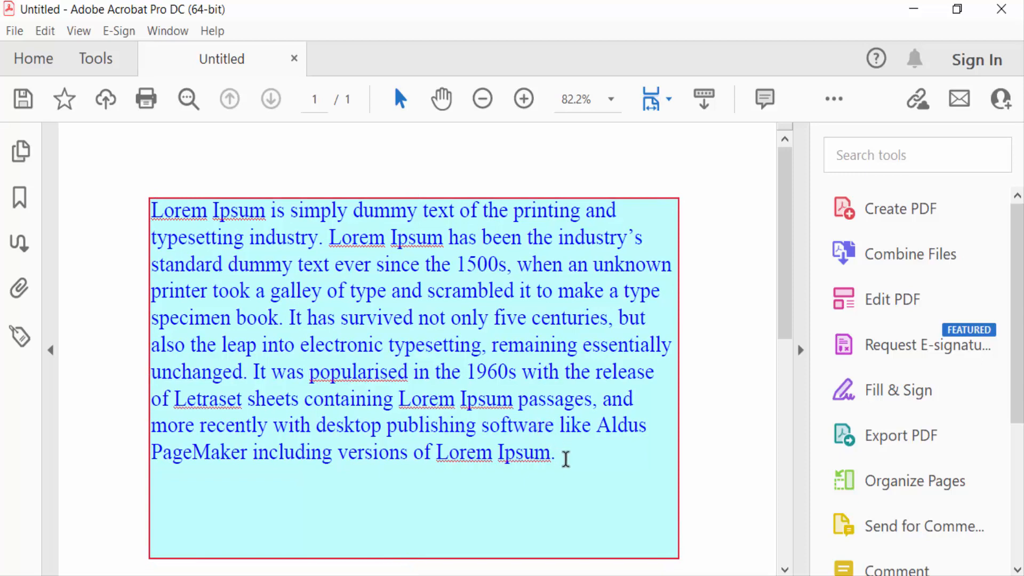
# - Select the Lorem Ipsum passage in the cyan box and review its text options (Times Roman, 18 pt, blue)
pyautogui.moveTo(480, 426); pyautogui.dragTo(553, 452)
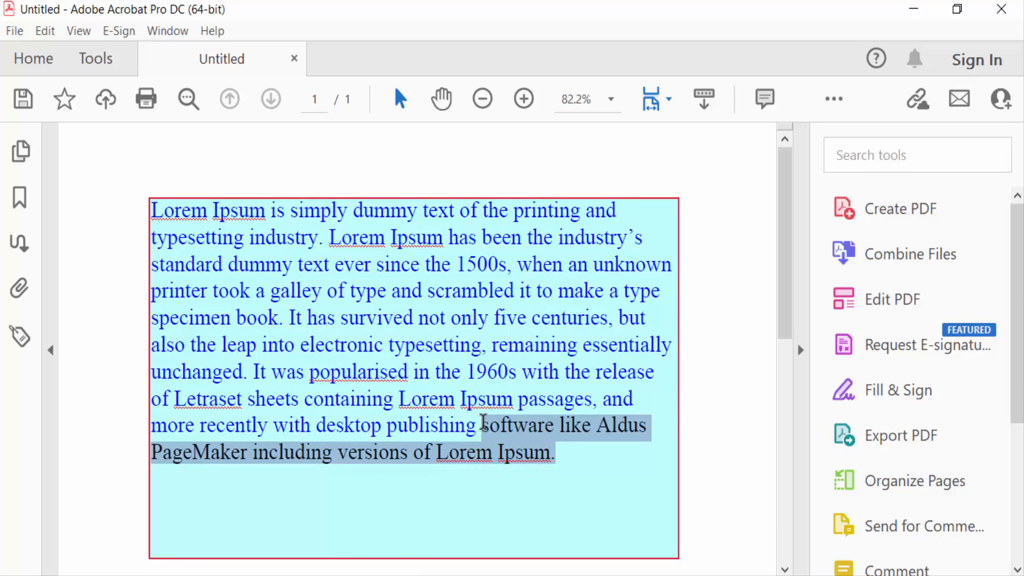
pyautogui.rightClick(523, 390)
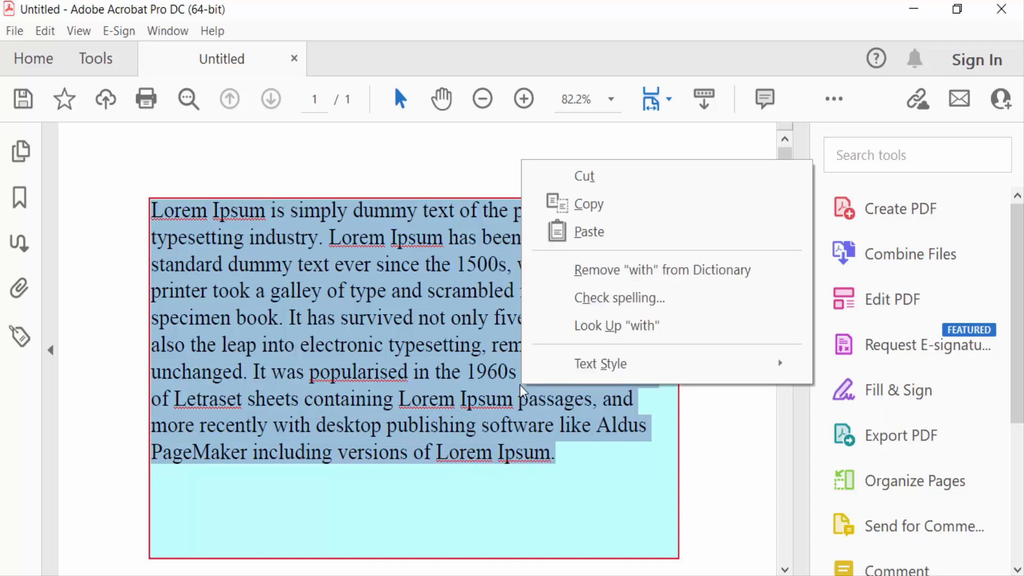
pyautogui.moveTo(521, 406)
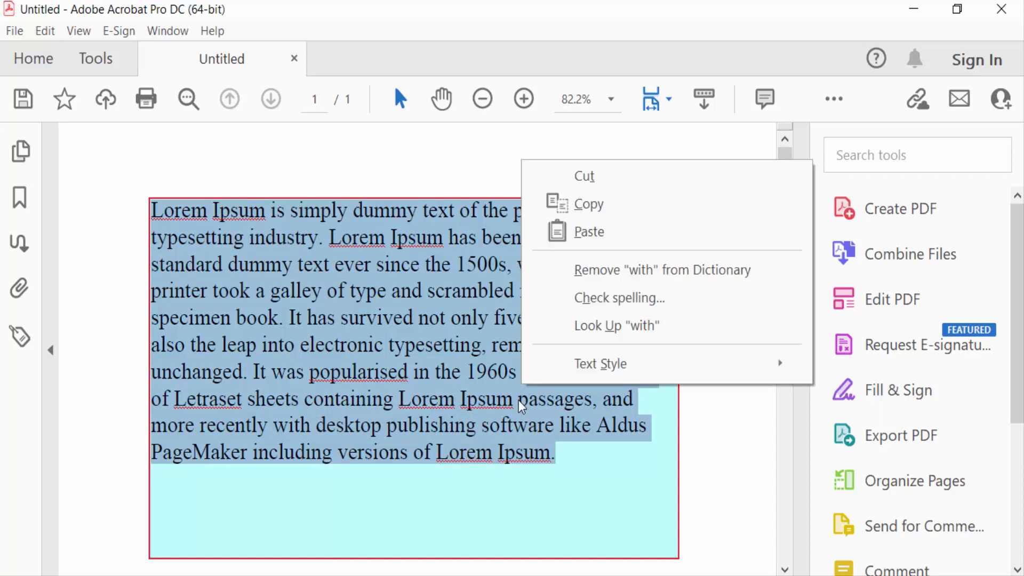
pyautogui.click(583, 176)
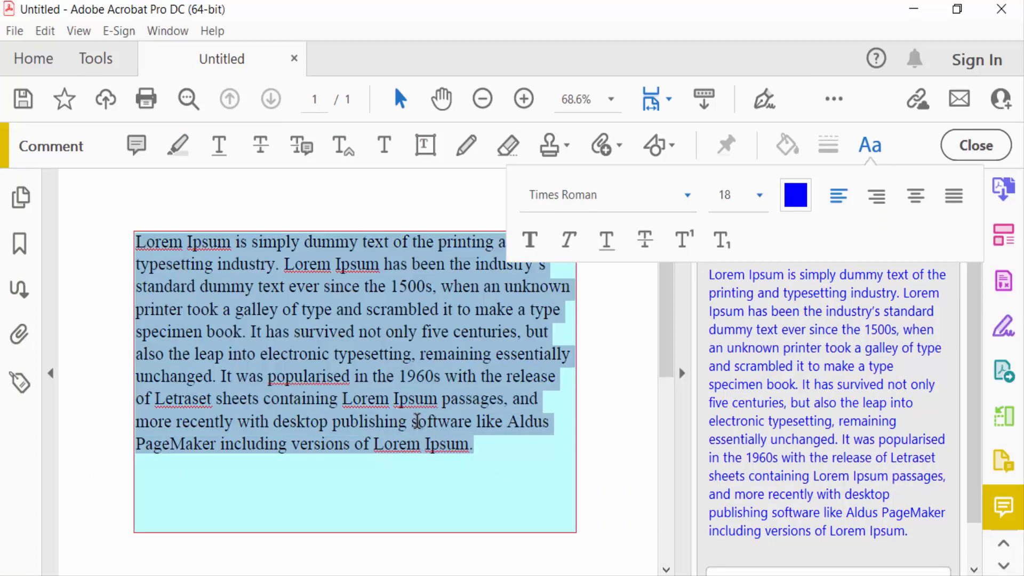
# - Bring up the edit options for the whole selected Lorem Ipsum passage
pyautogui.rightClick(418, 421)
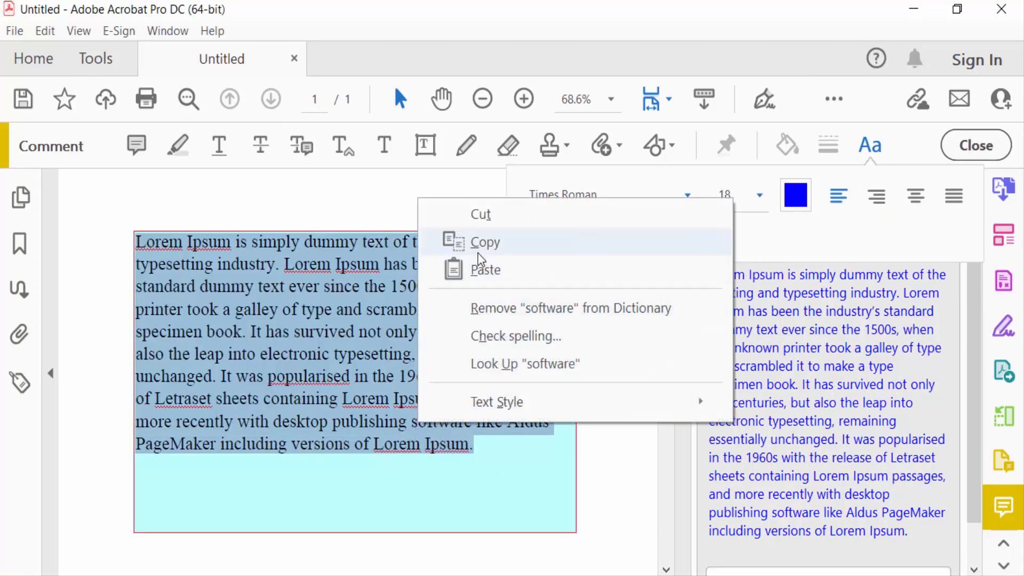